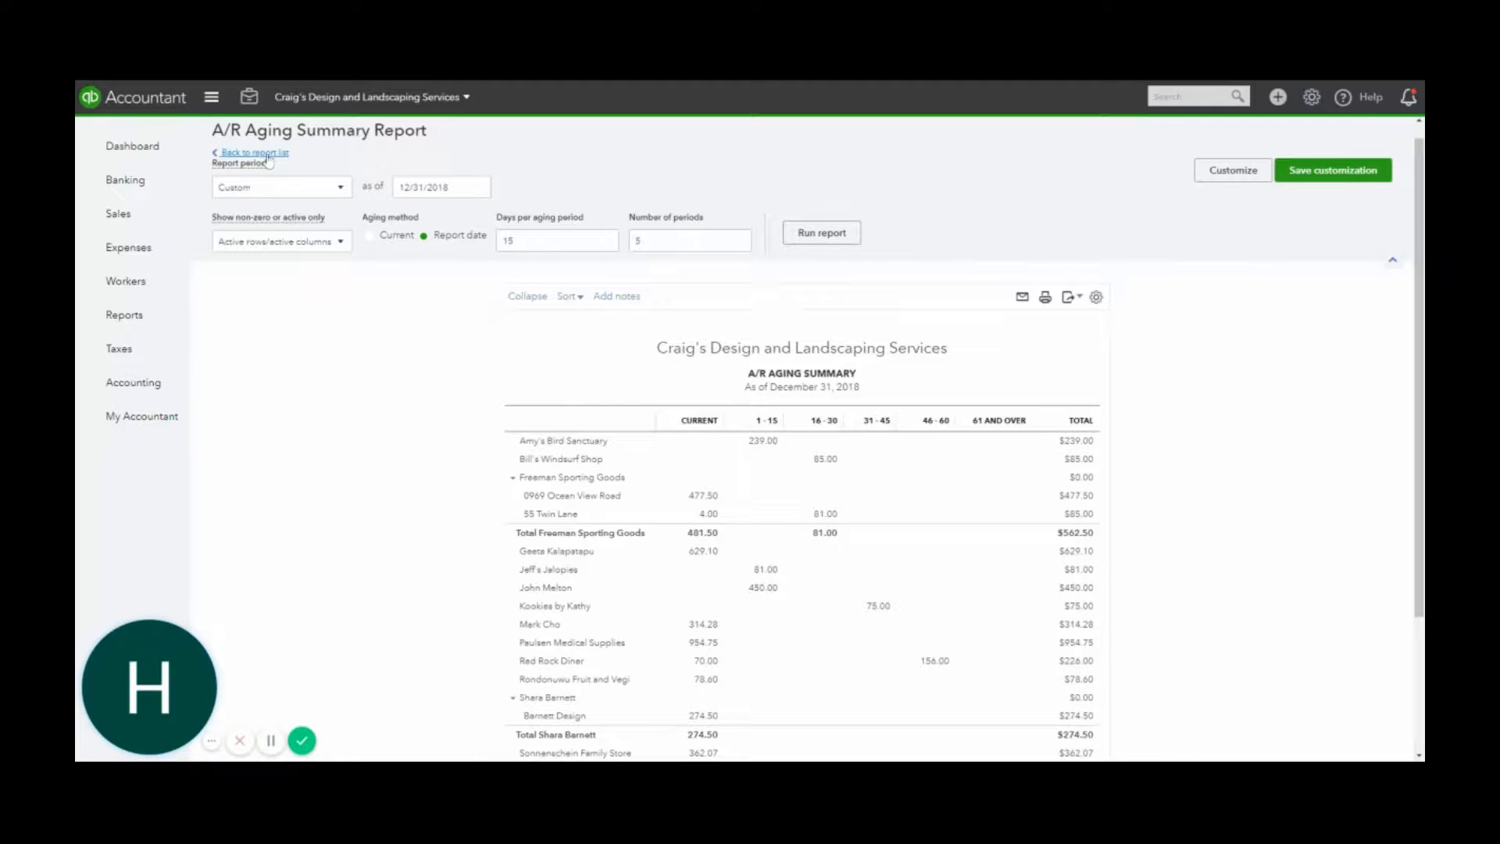
- Return to the standard reports list and bring the Who owes you section into view
click(254, 151)
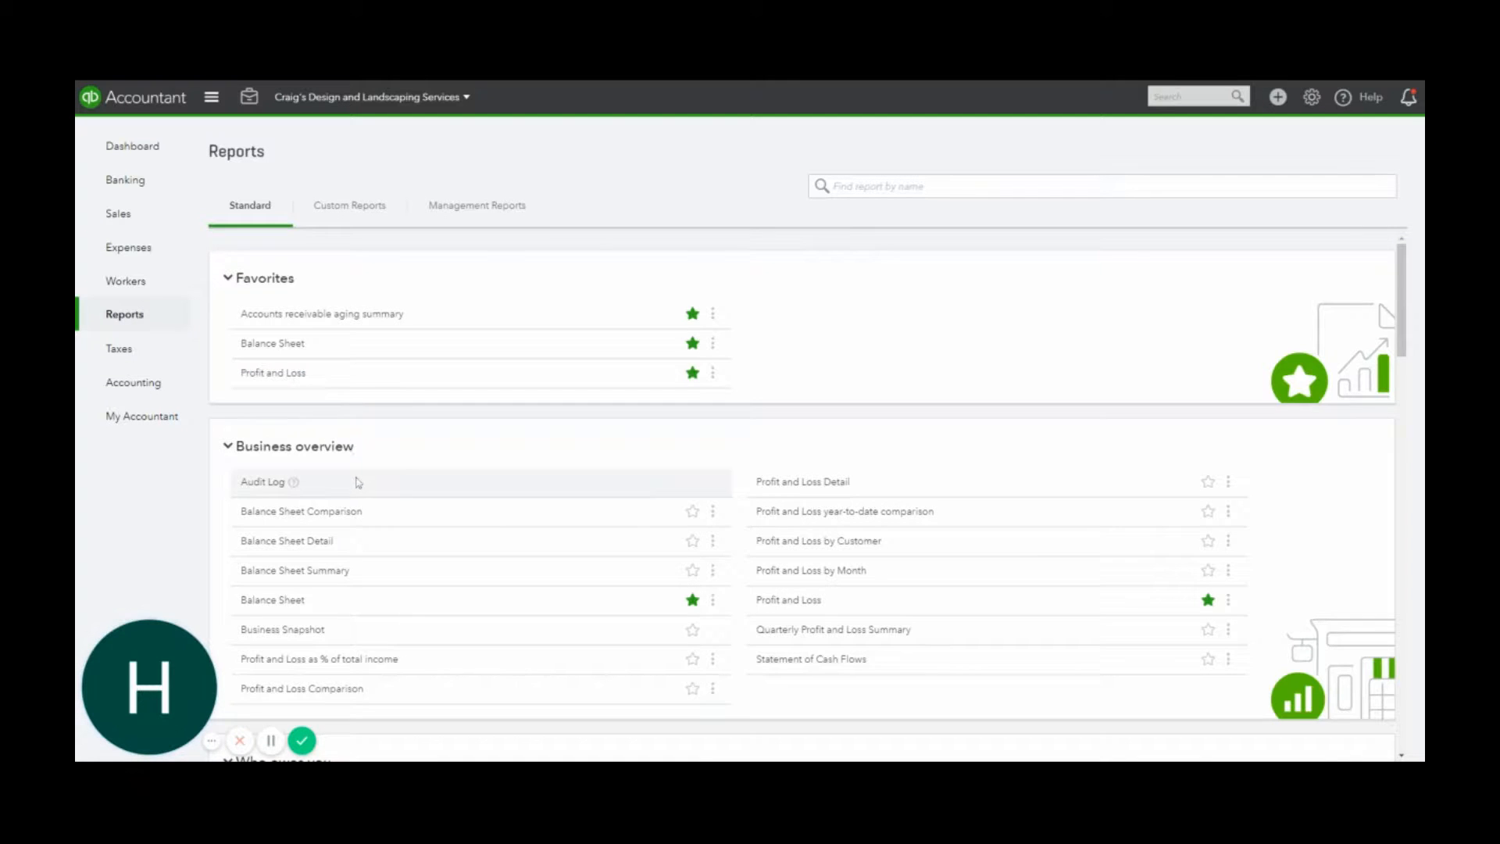
scroll(down, 3)
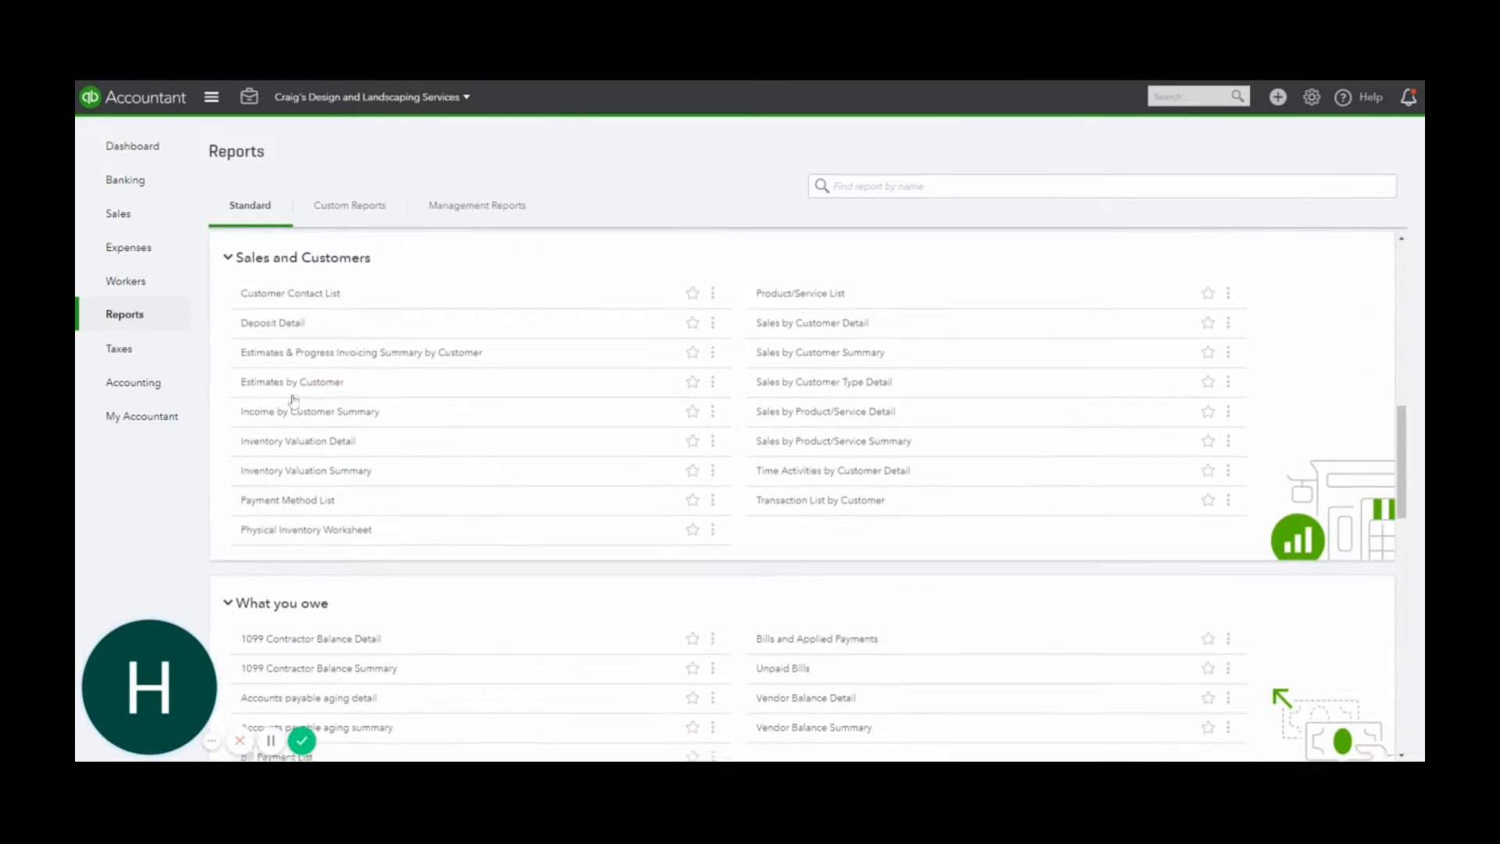
scroll(up, 3)
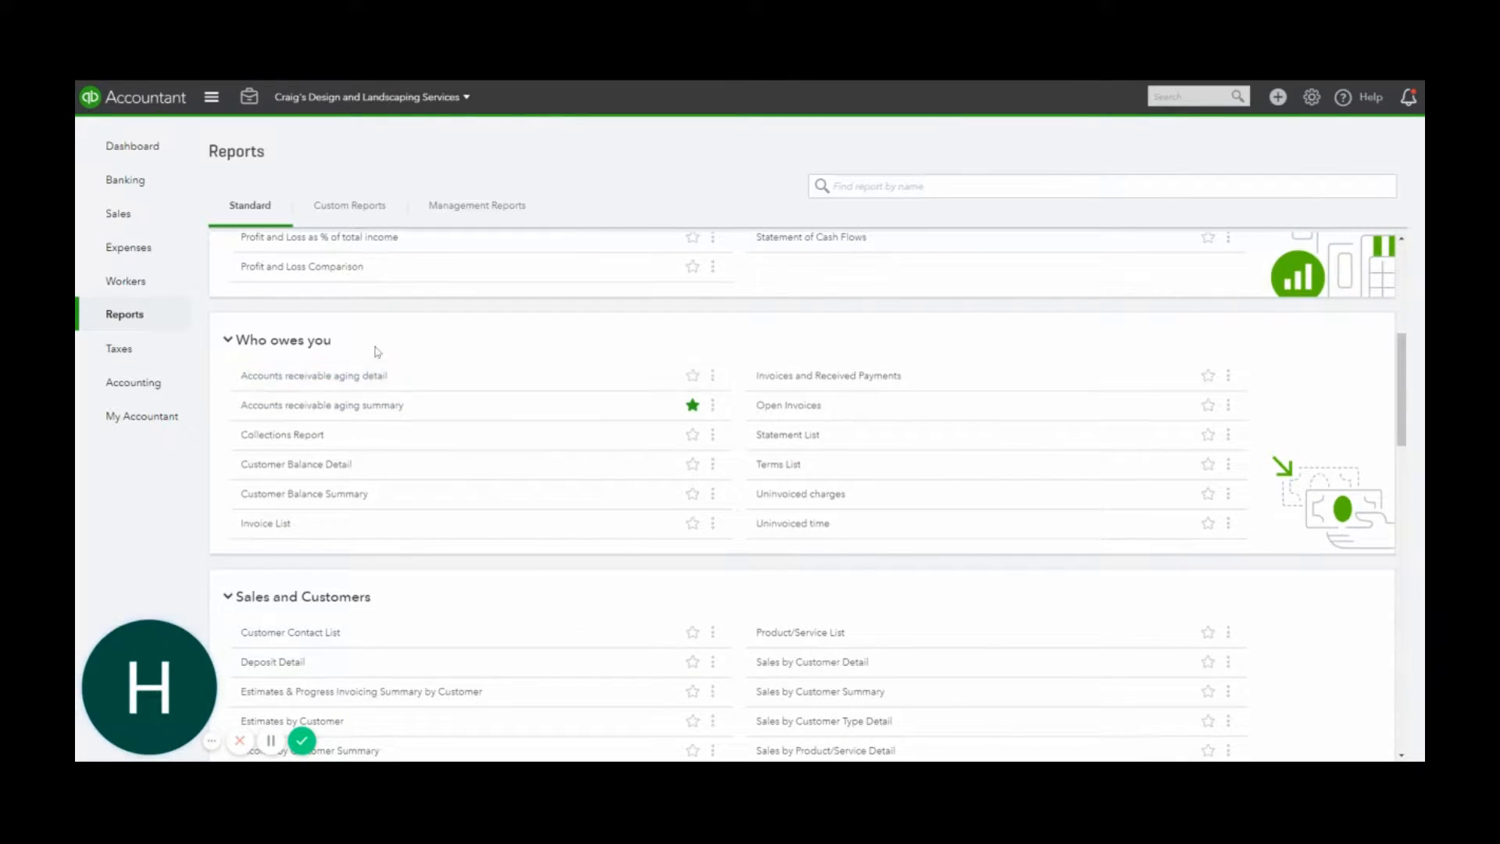
mouse_move(322, 405)
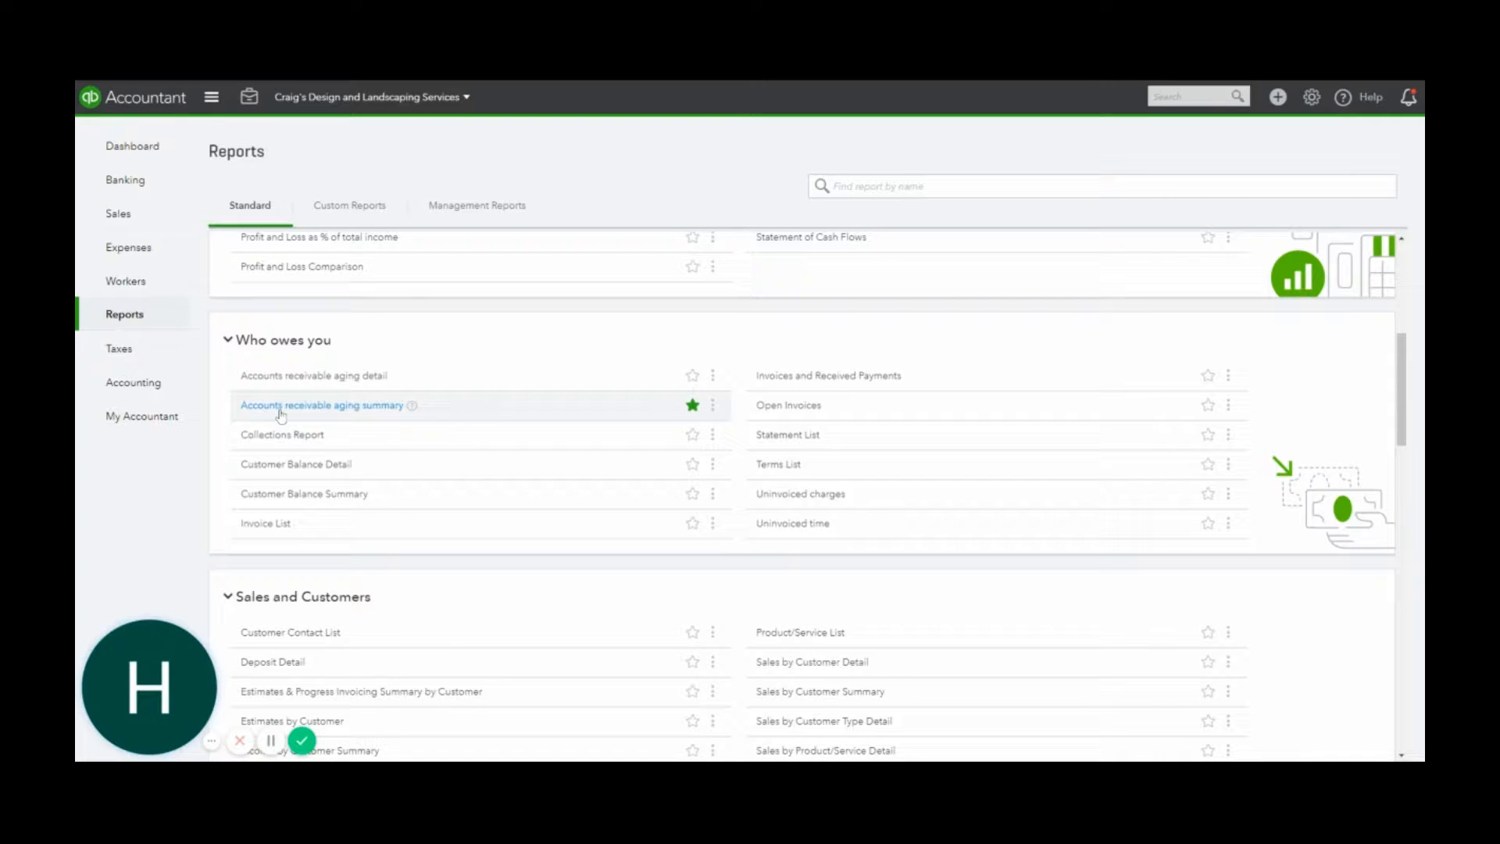
- Run the Accounts receivable aging summary, showing customer balances by period totaling $5,281.52
click(322, 405)
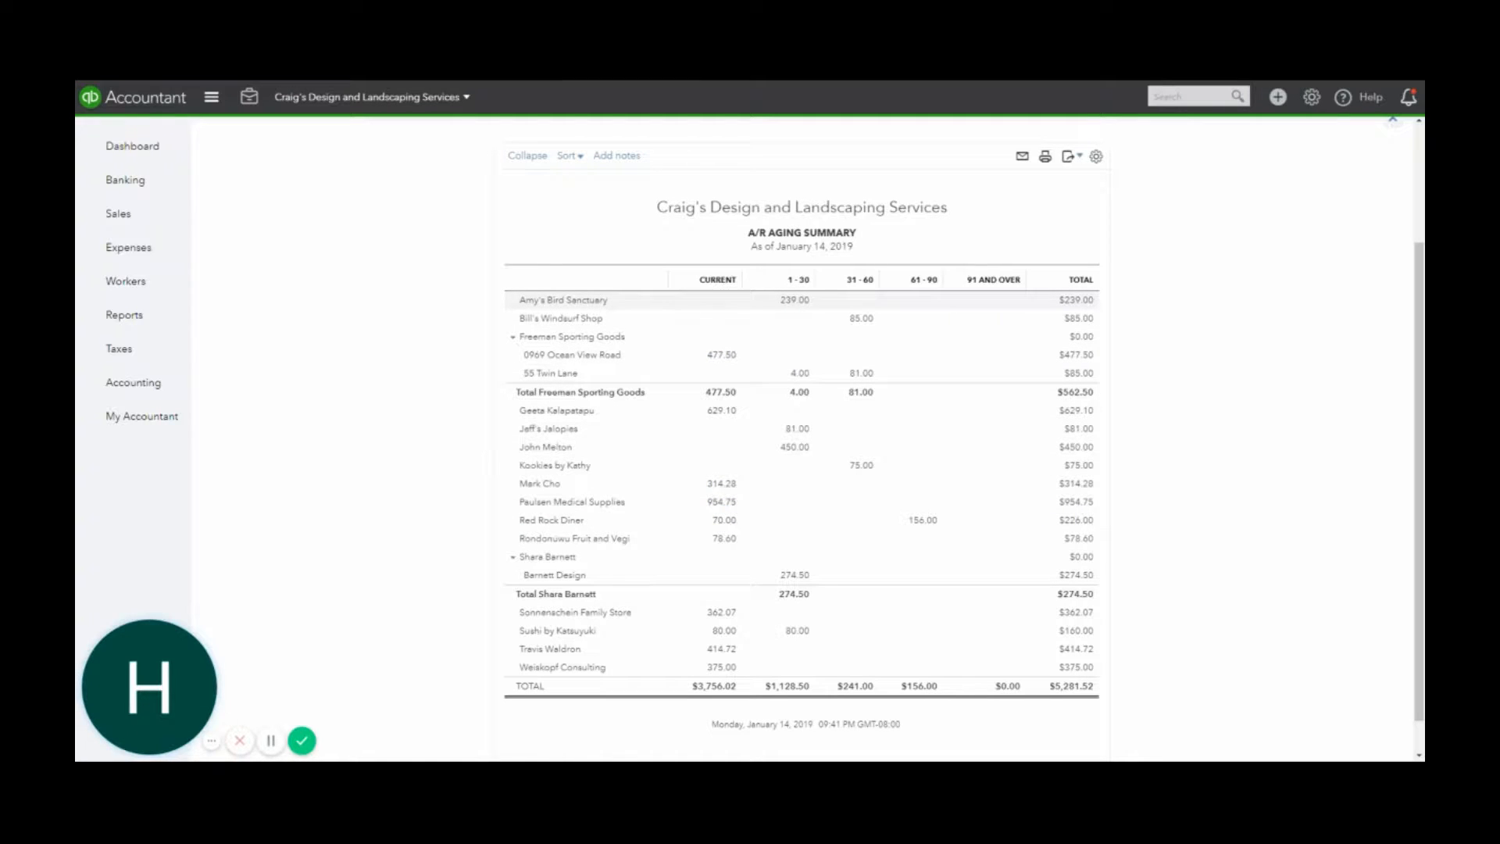
mouse_move(829, 306)
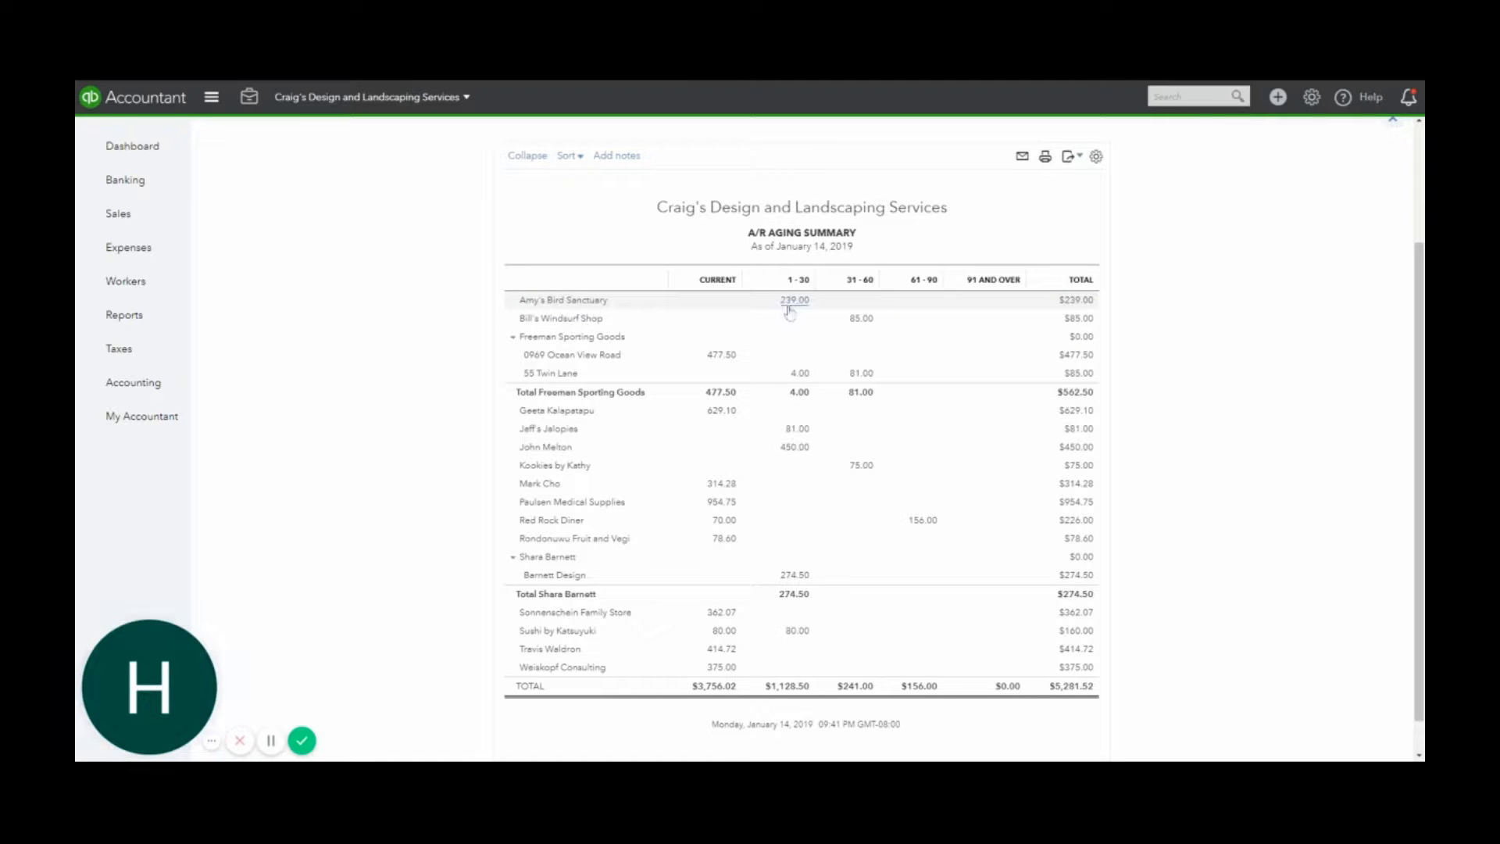
mouse_move(759, 317)
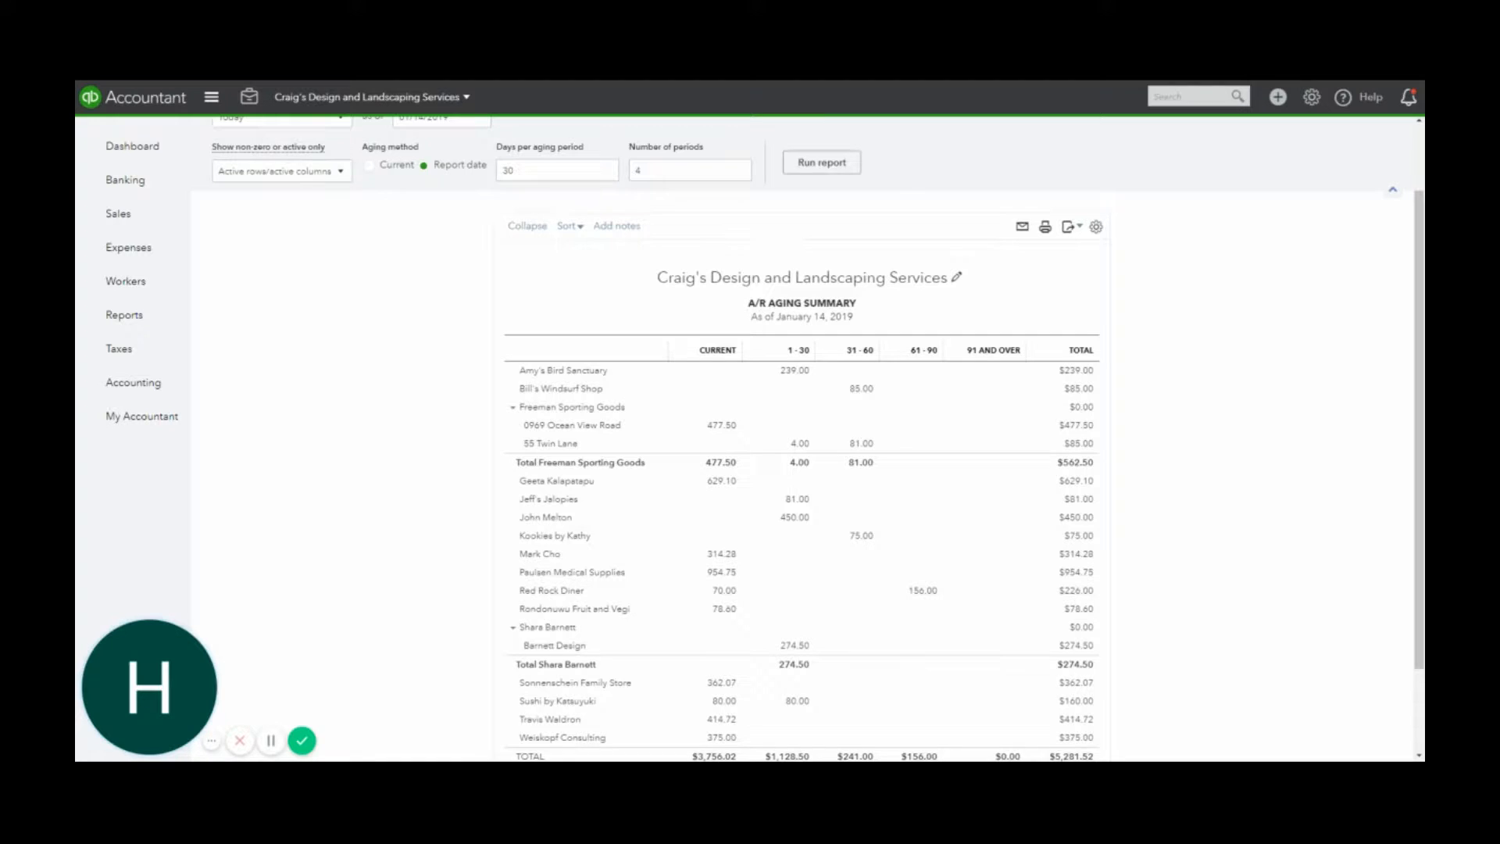
scroll(down, 3)
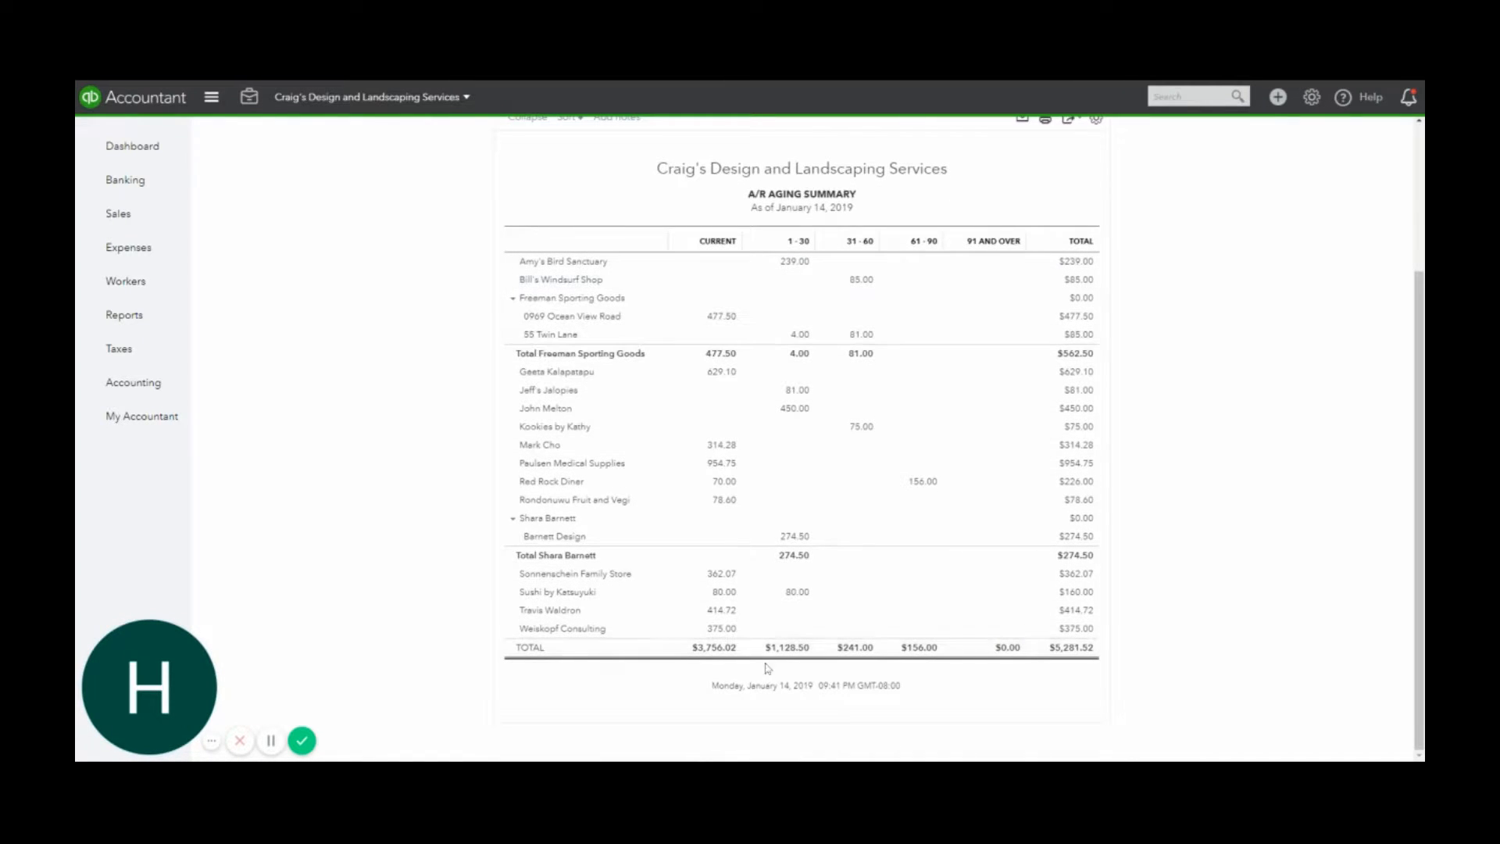
mouse_move(870, 227)
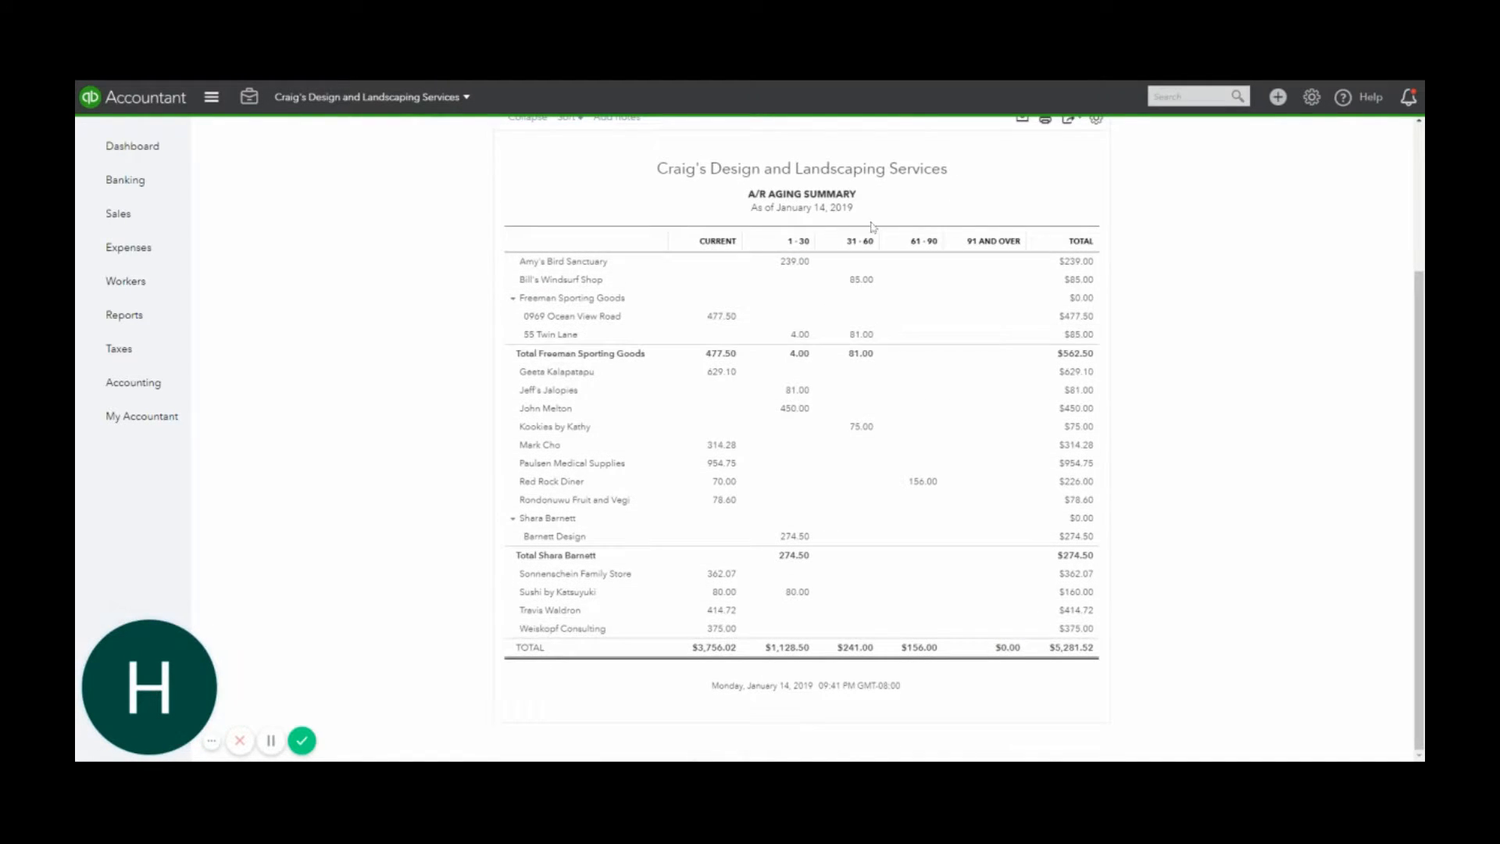
mouse_move(910, 426)
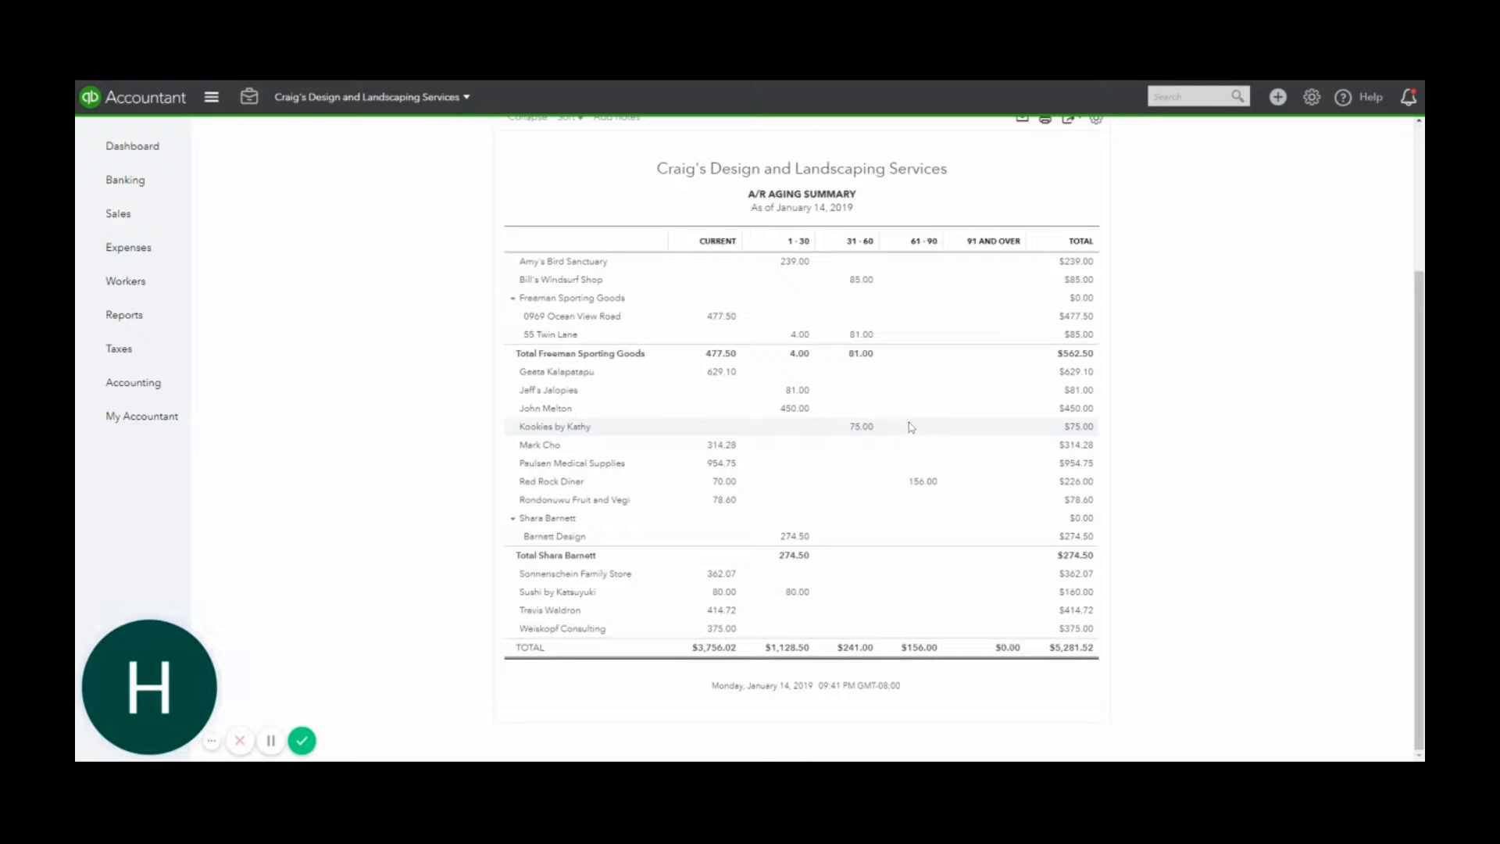
mouse_move(1012, 280)
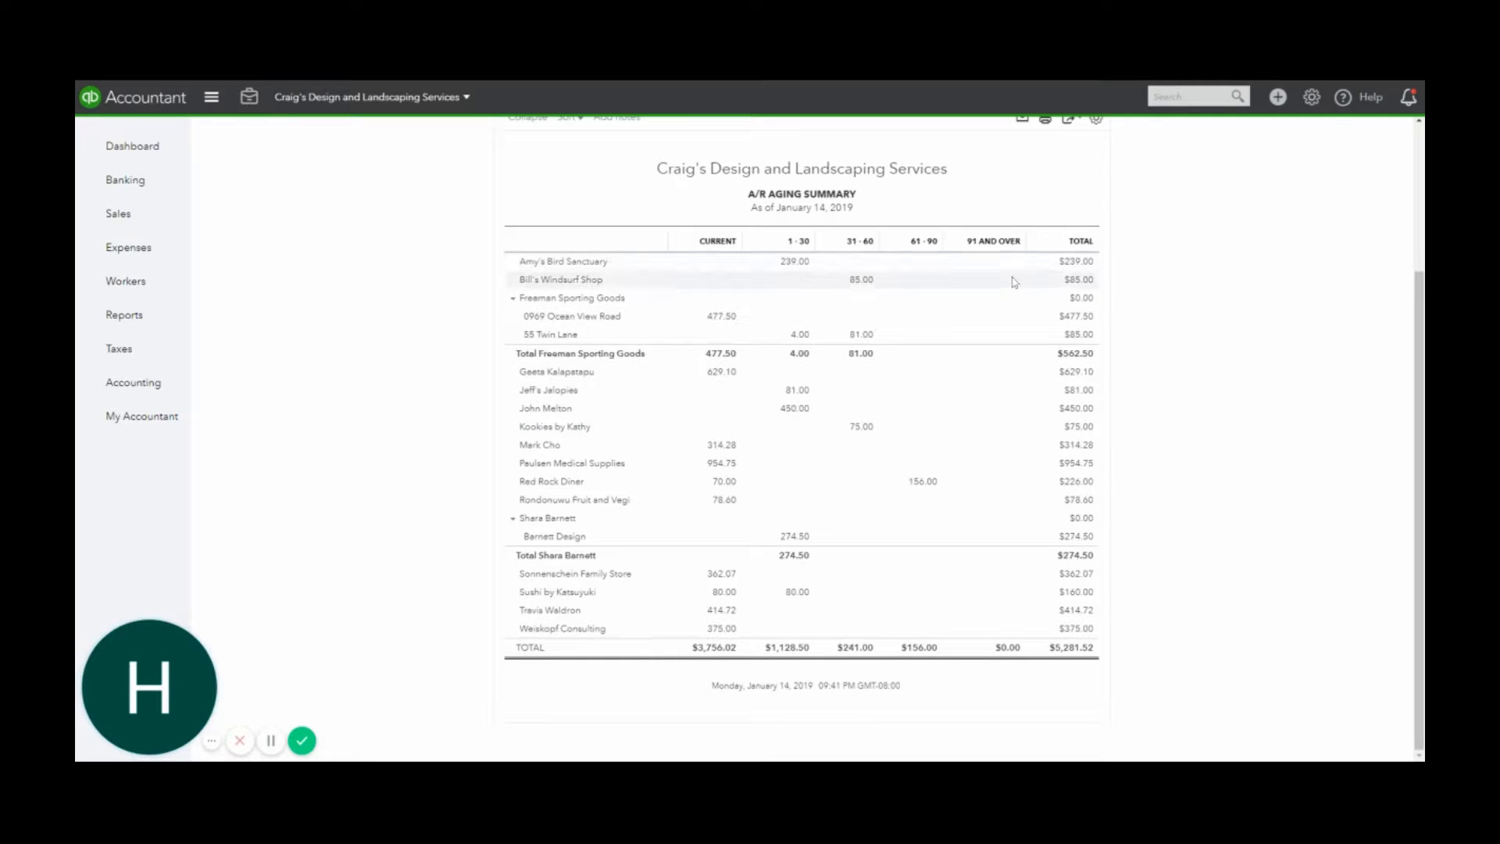
mouse_move(1002, 279)
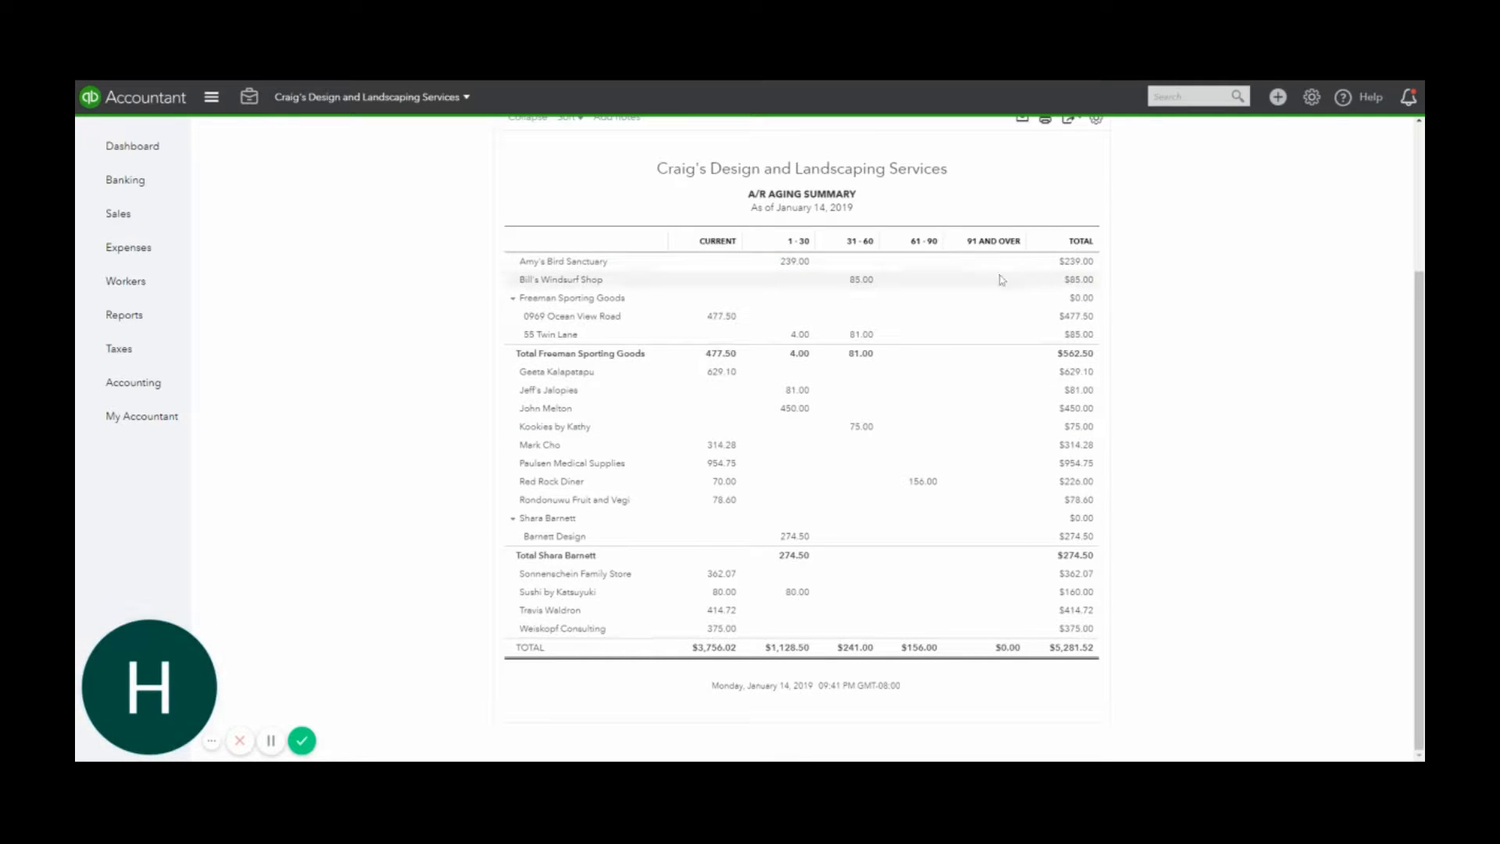
mouse_move(658, 433)
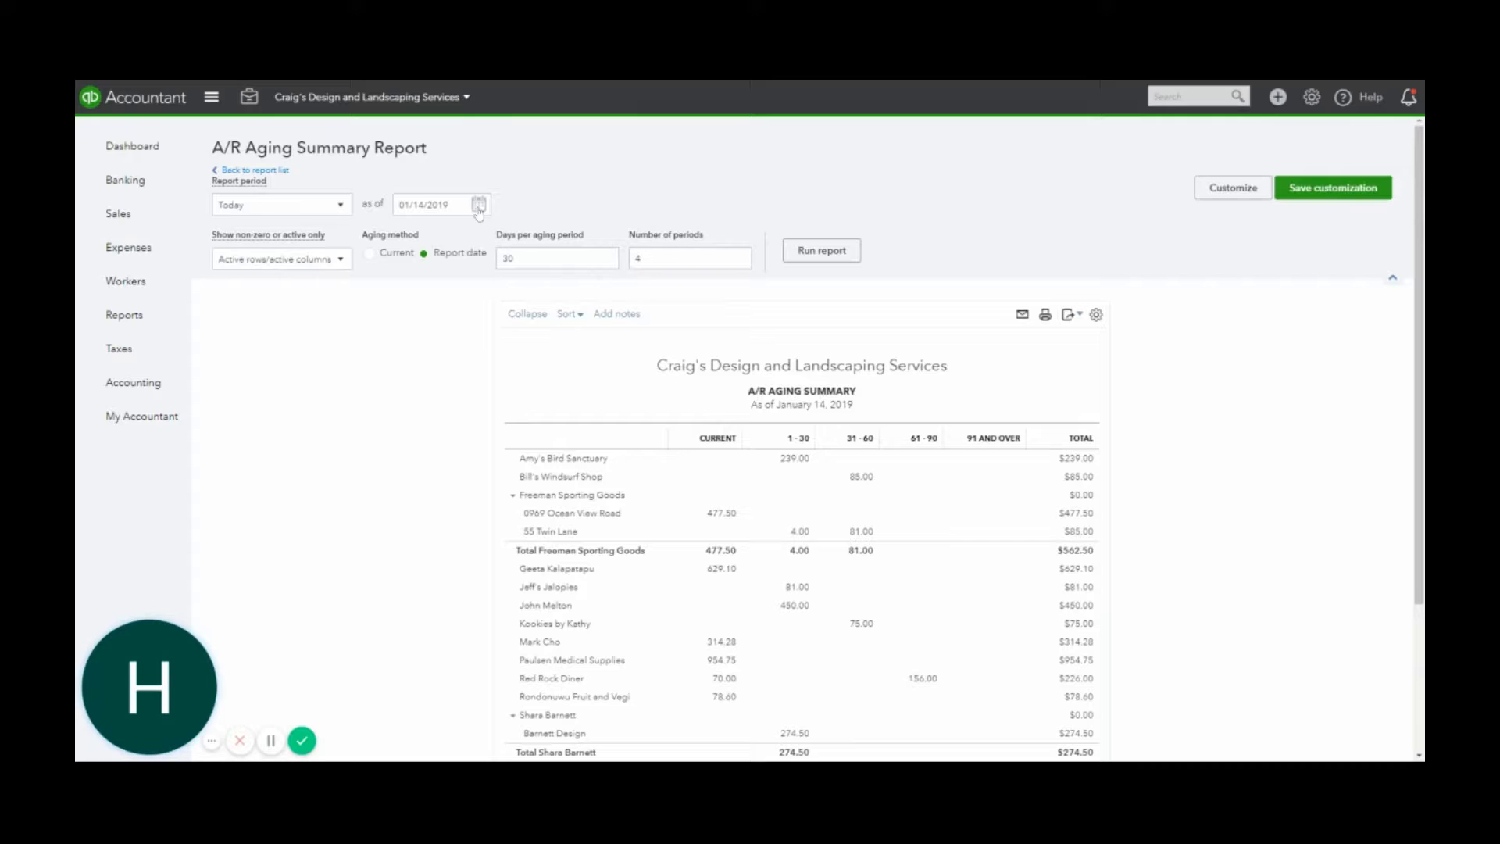
- Rerun the aging summary as of 12/31/2018, keeping the $5,281.52 total
click(478, 203)
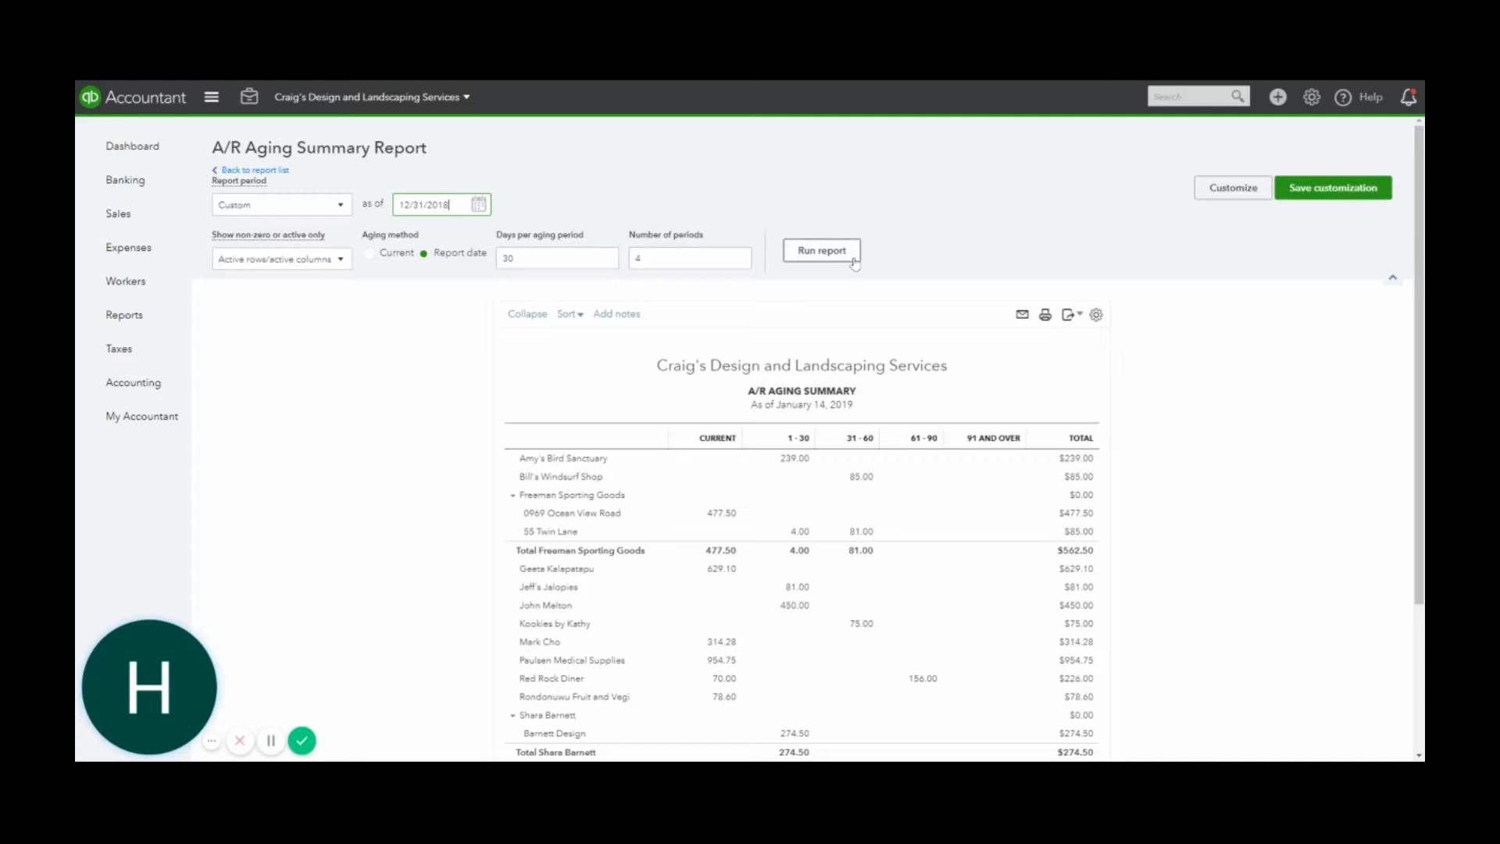
click(821, 250)
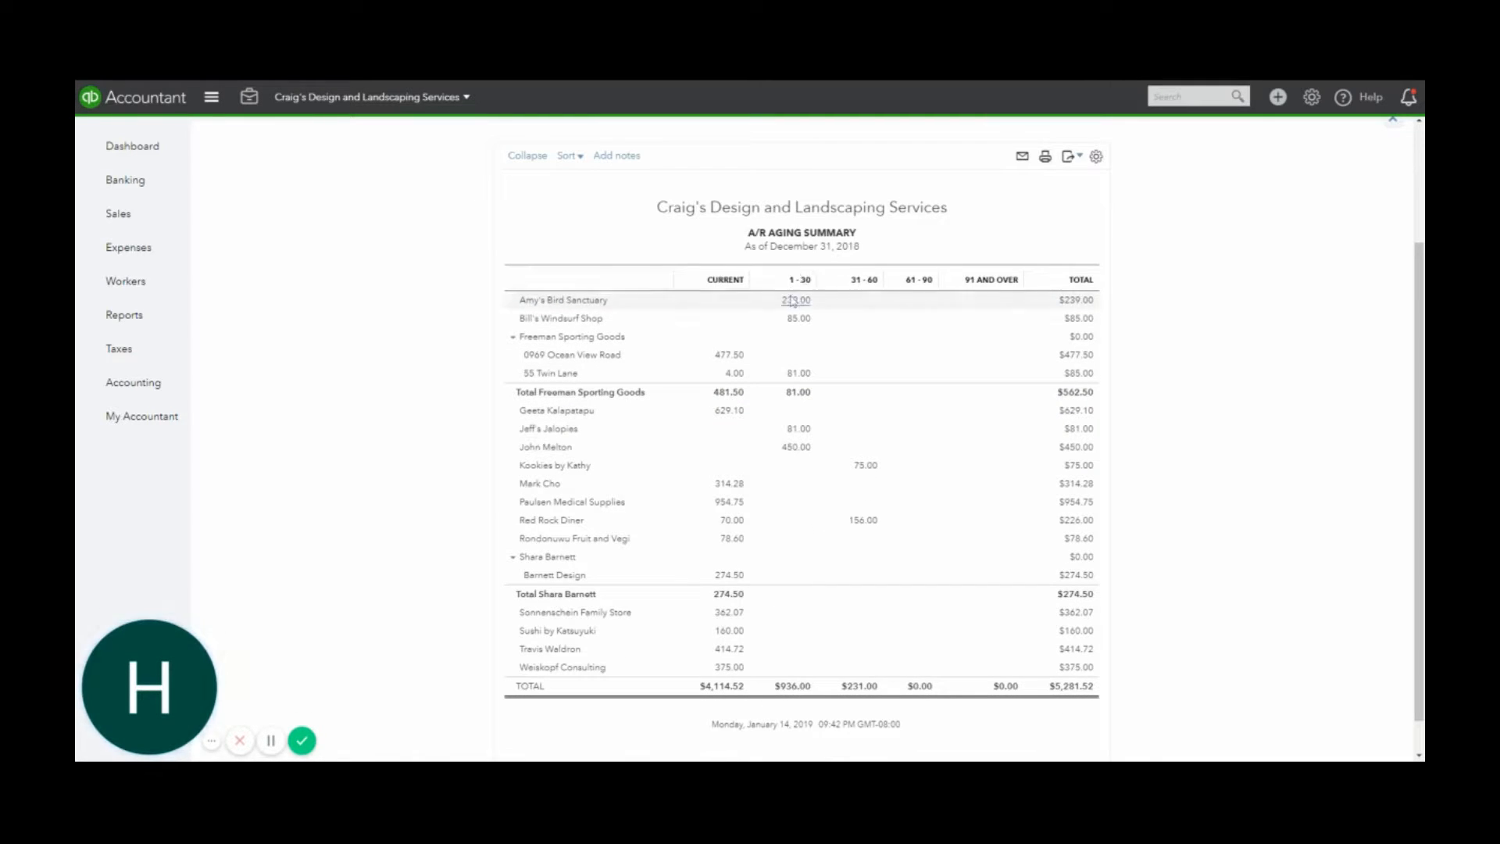
mouse_move(981, 314)
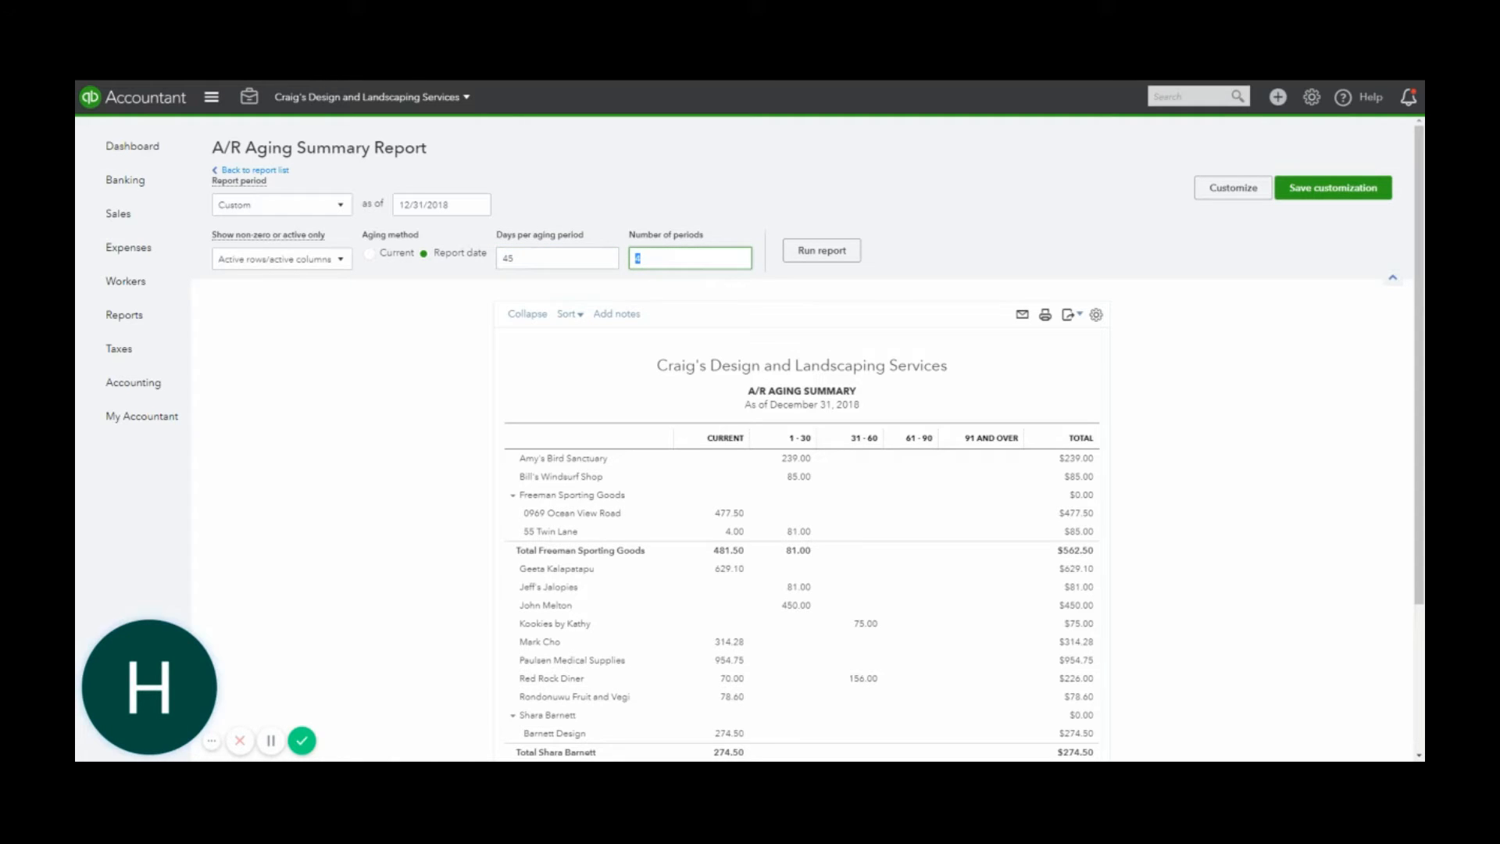
- Age the receivables in three 45-day periods: Current, 1–45, 46–90, 91 and over
text(3)
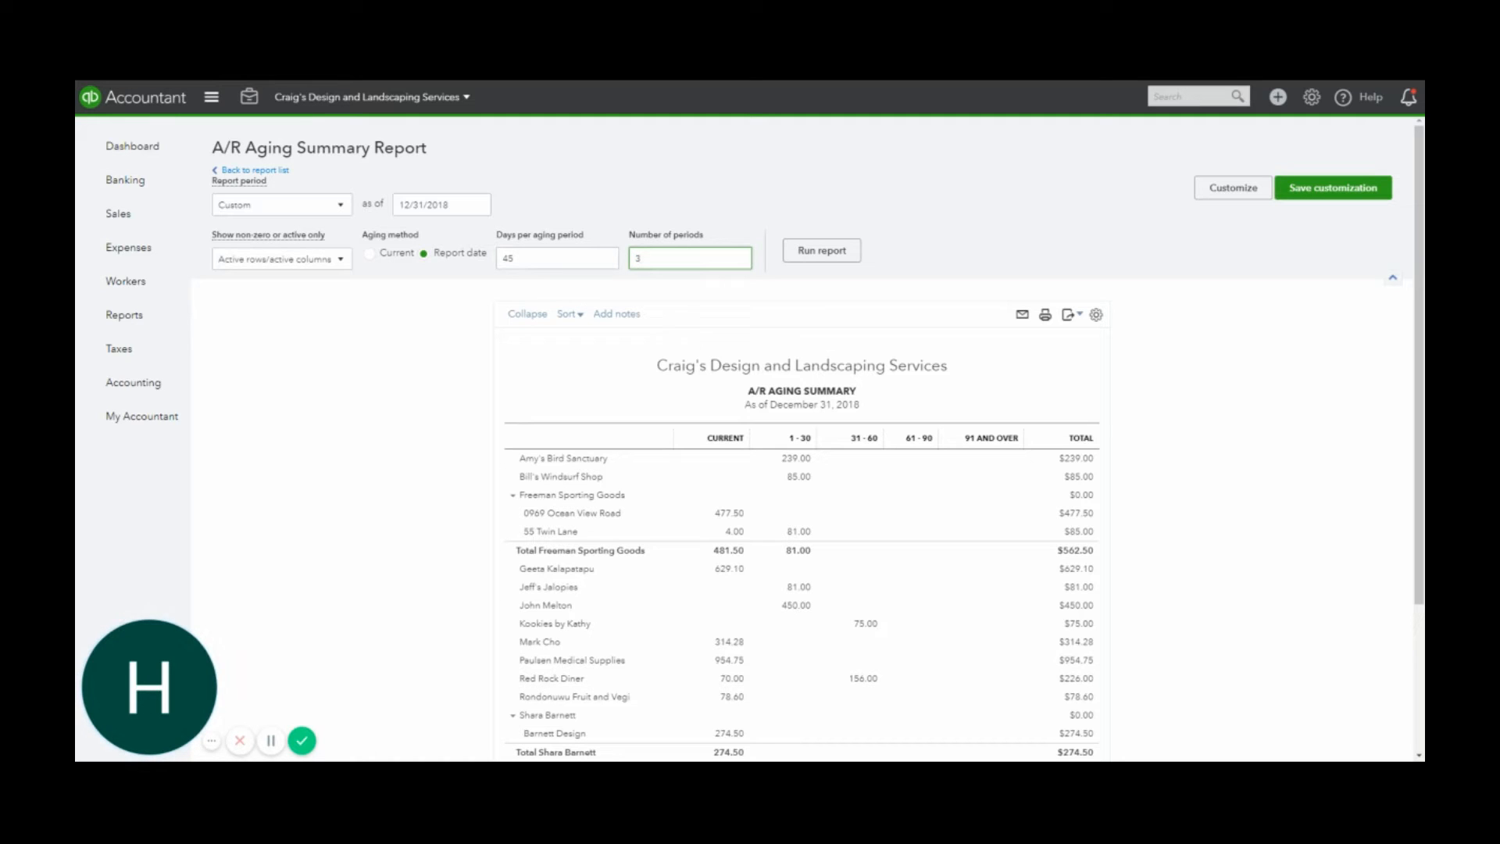
click(821, 250)
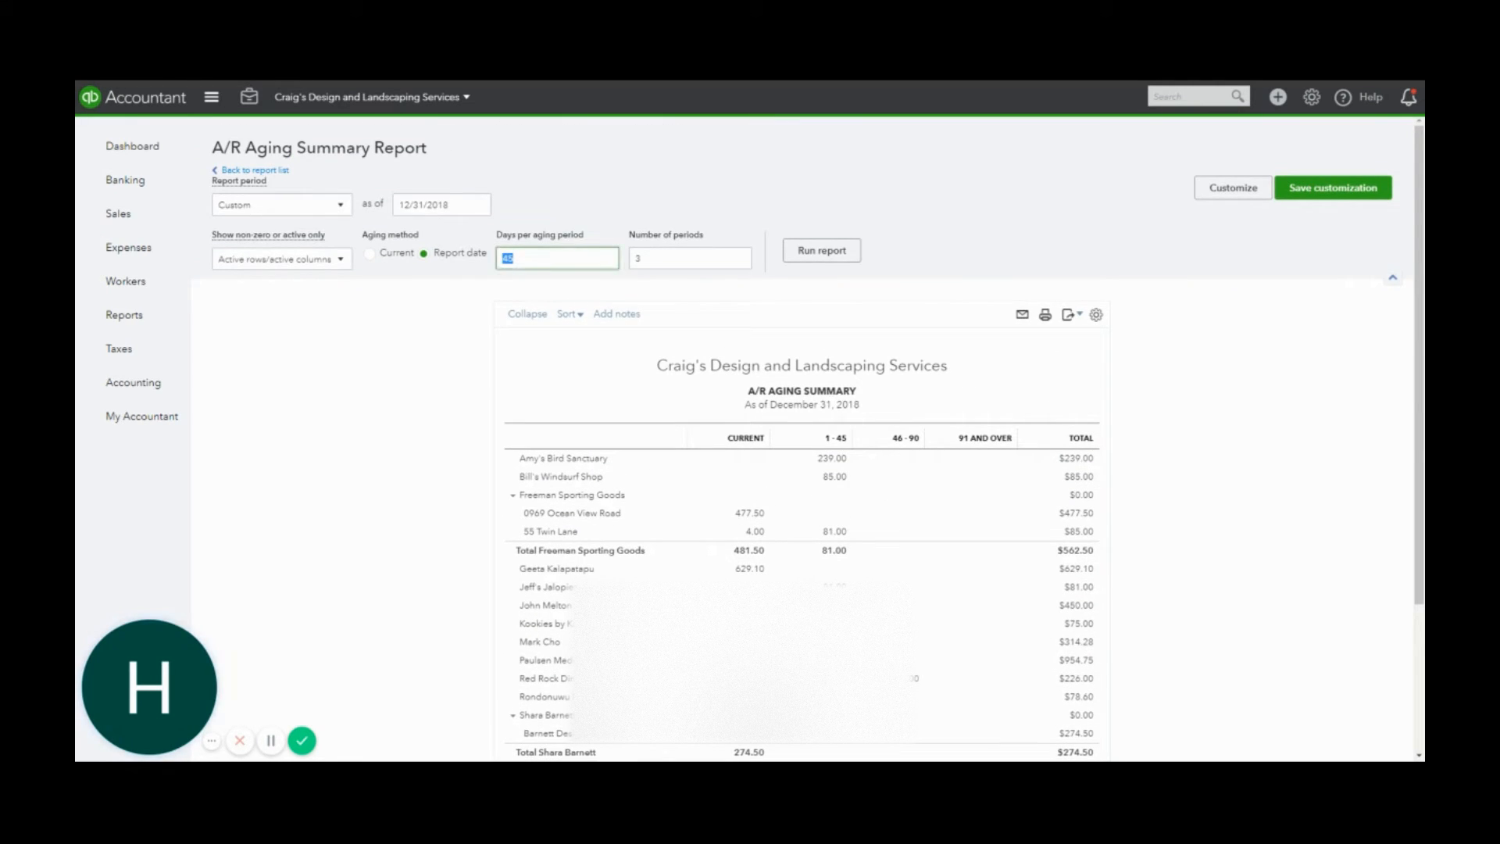
- Age the receivables in five 15-day periods: Current, 1–15 through 46–60, 61 and over
text(15)
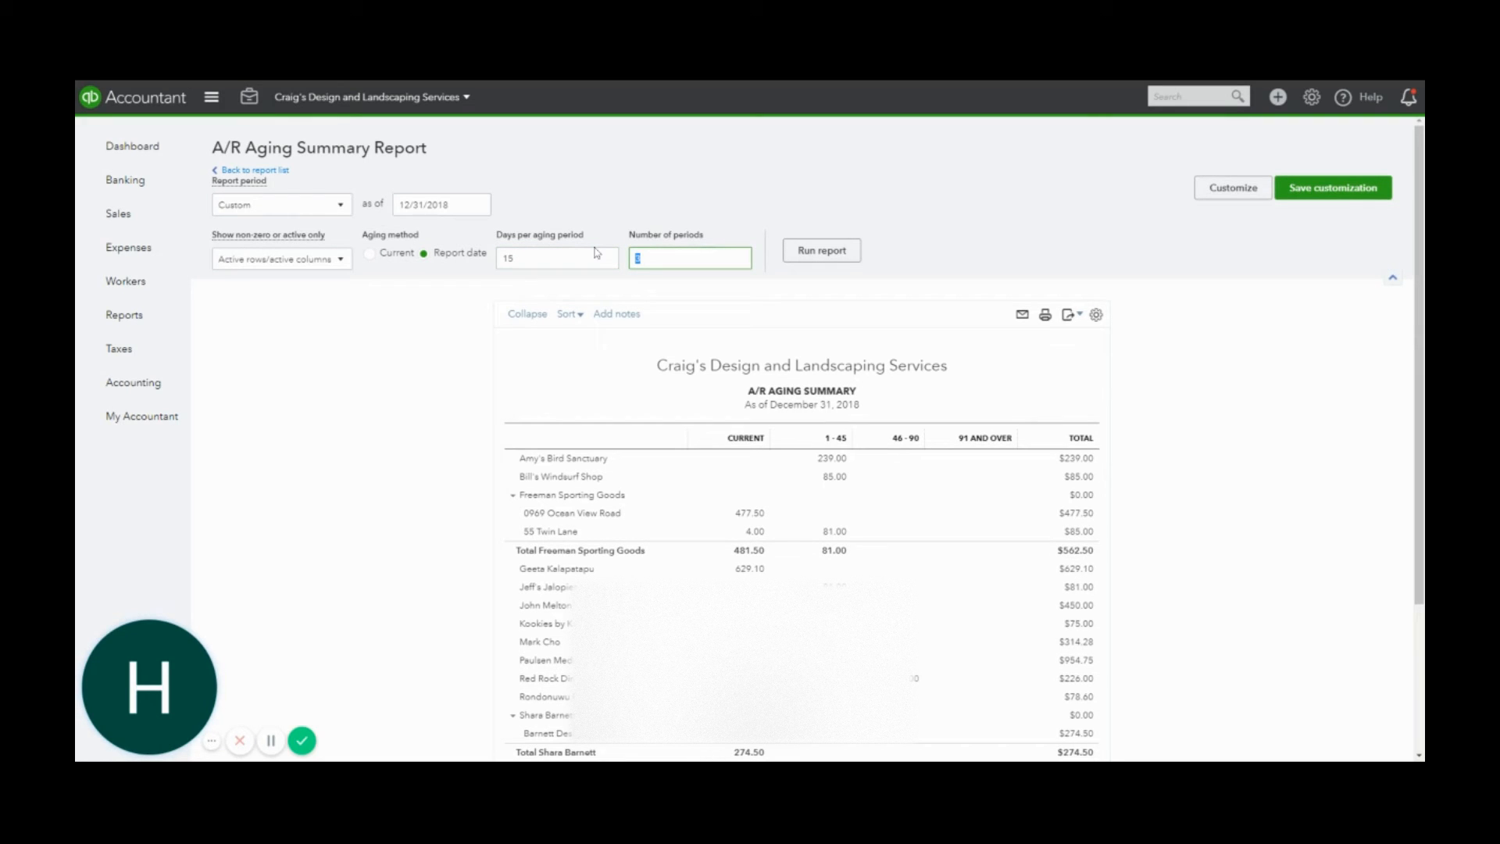
click(821, 250)
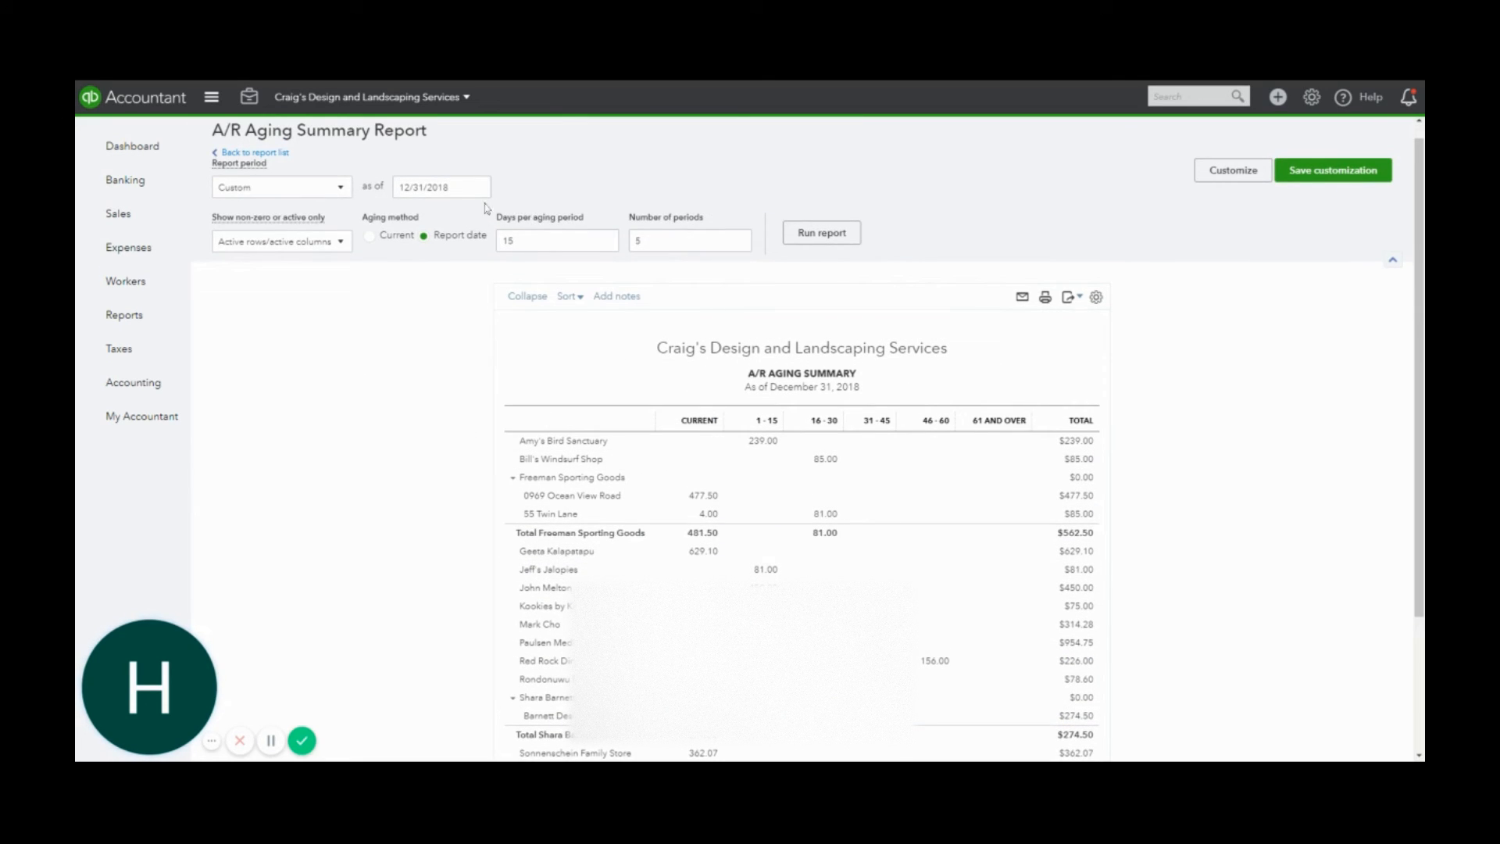
mouse_move(788, 292)
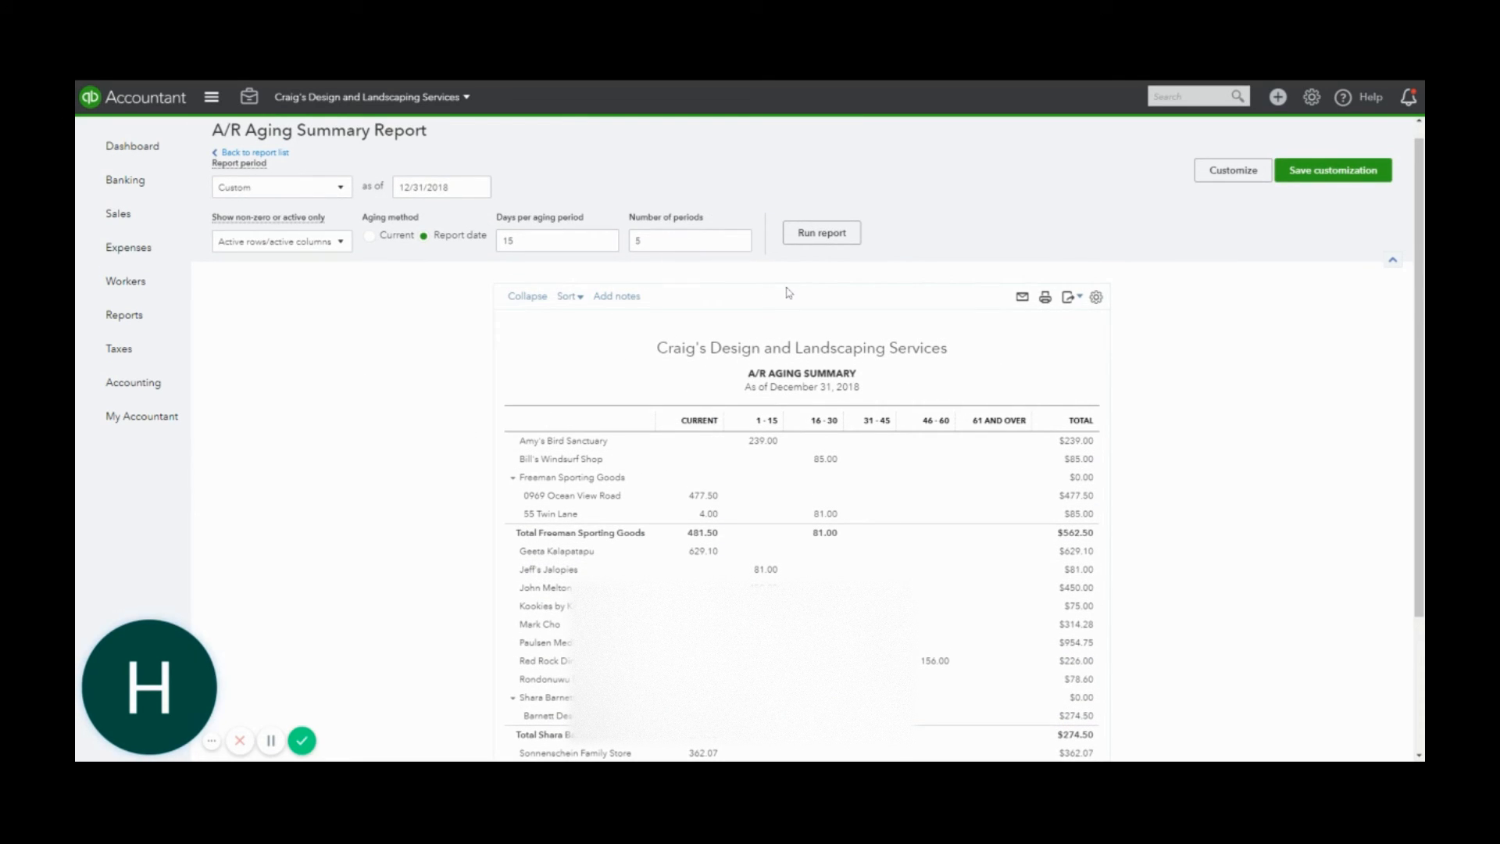